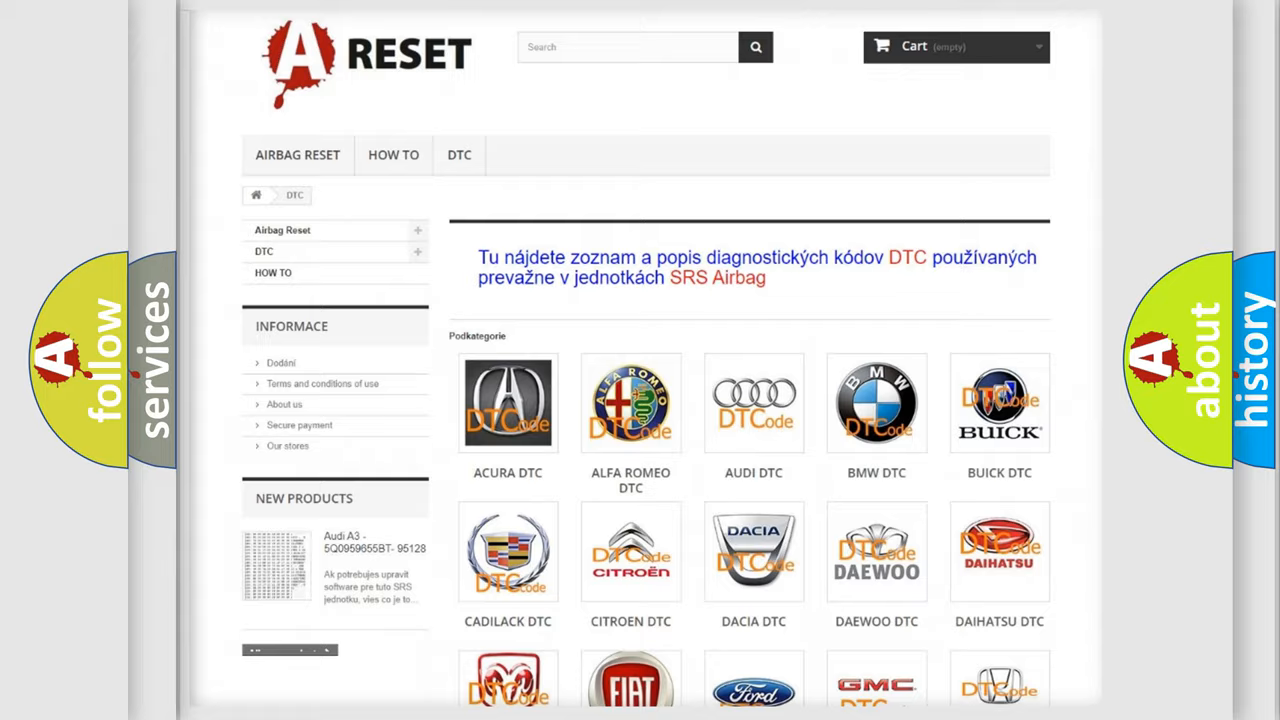
Open the CHRYSLER DTC tile and browse its list of code subcategories
scroll("down", 3)
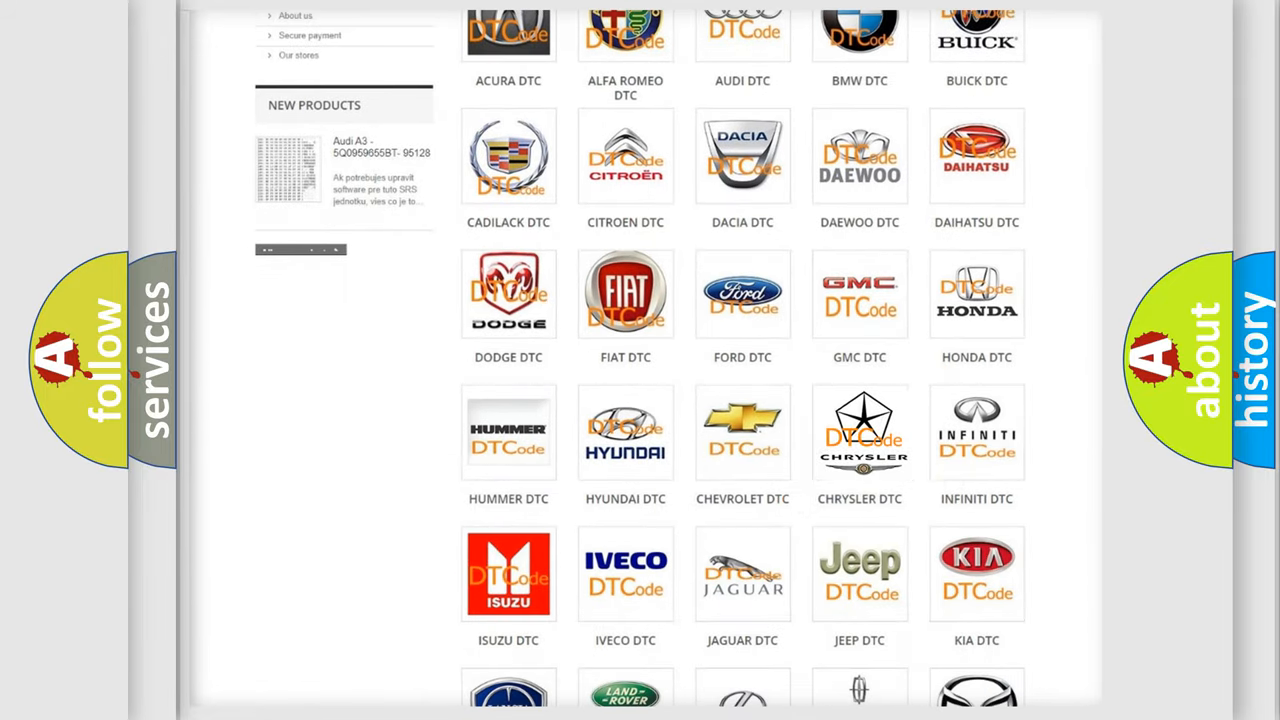
left_click(859, 432)
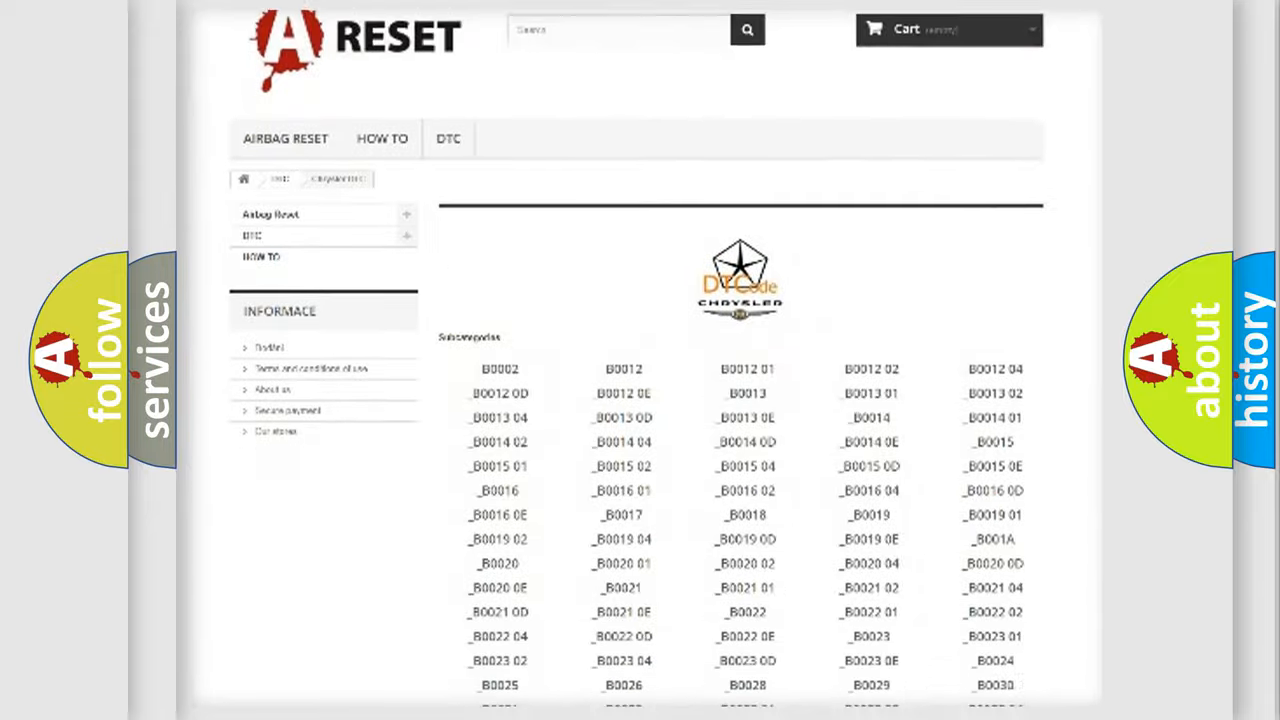
scroll("down", 3)
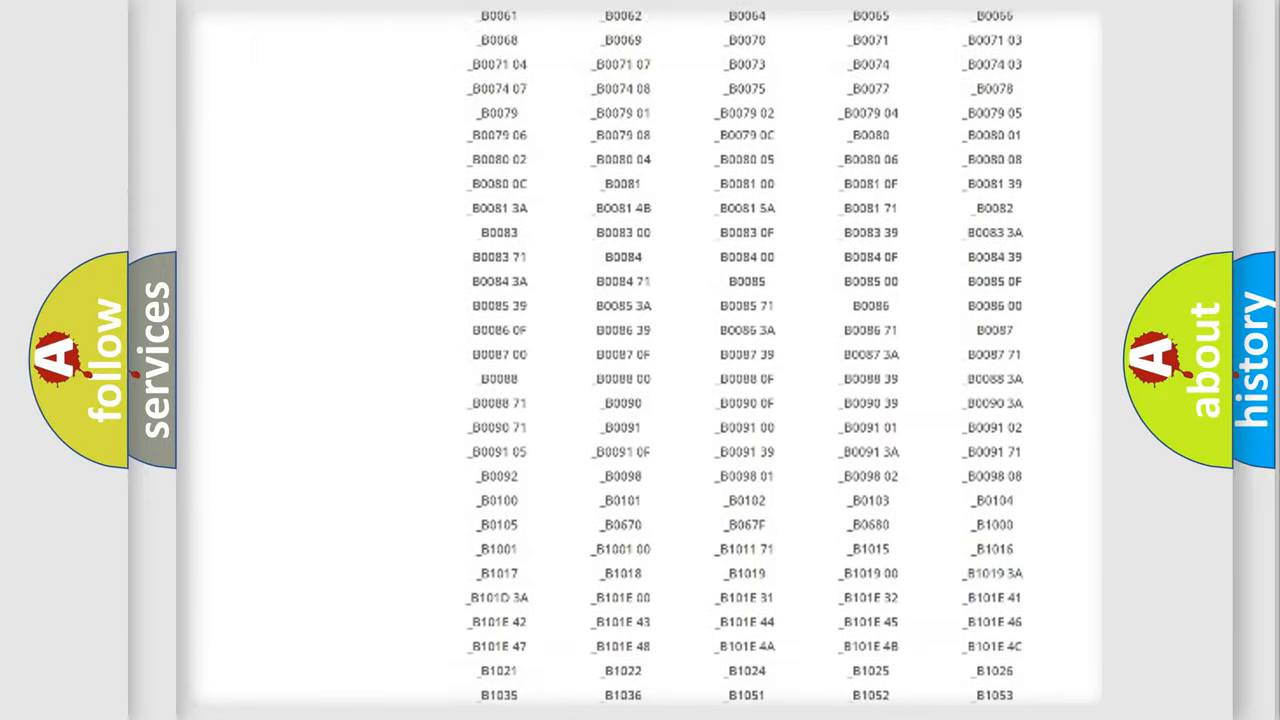
scroll("up", 3)
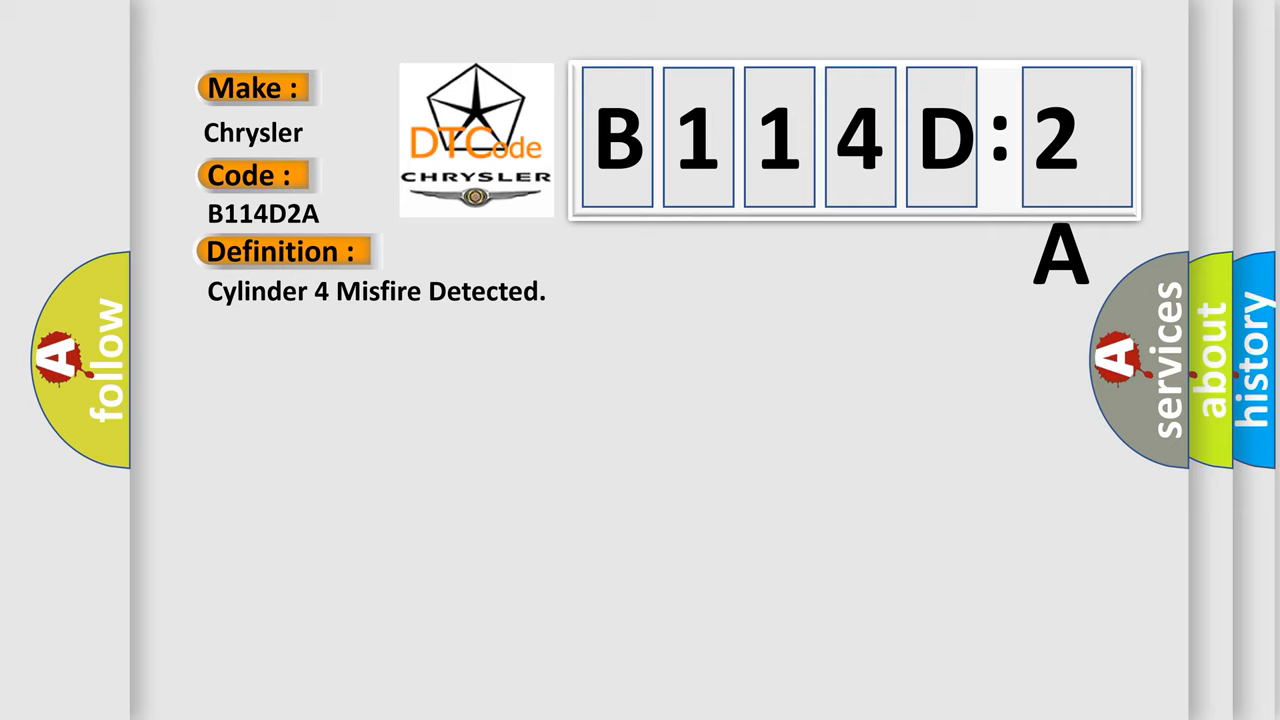
Let the video play until the B114D2A Description with misfire conditions appears
left_click(519, 251)
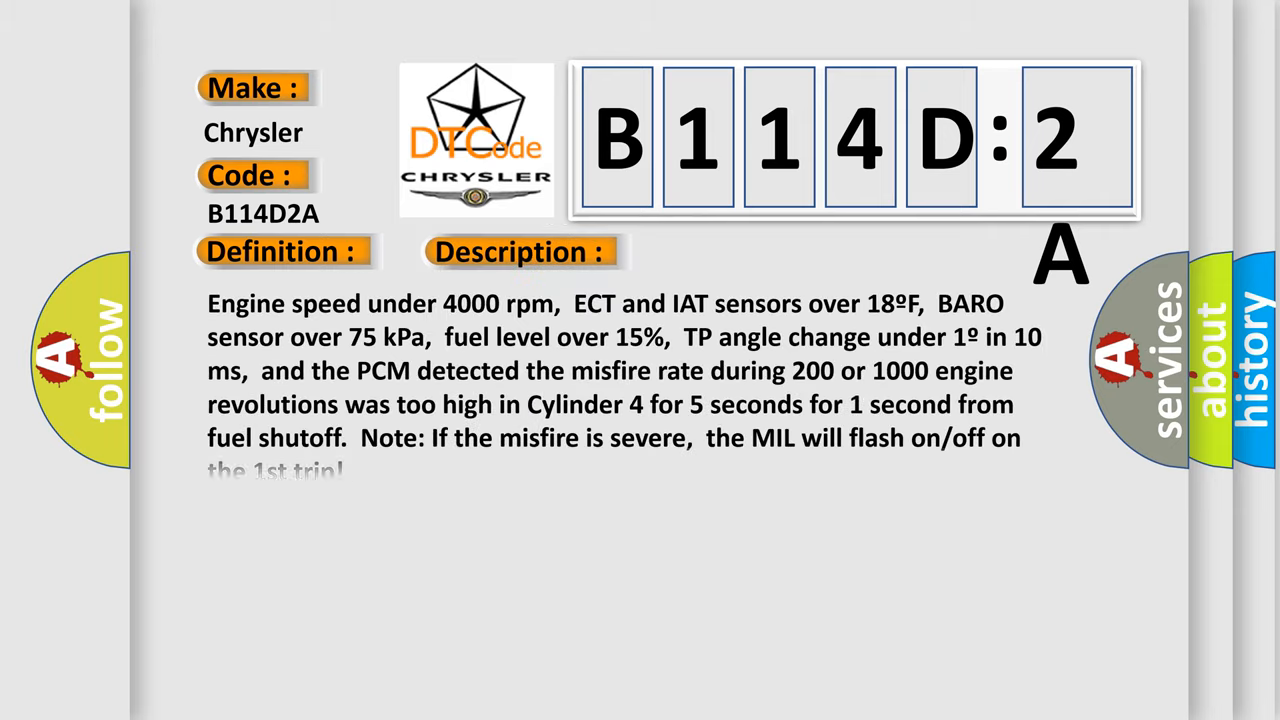